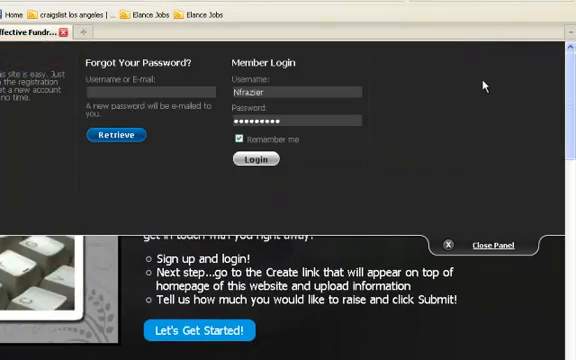
Scroll to the Member Login panel and submit the filled username and password
scroll(down, 3)
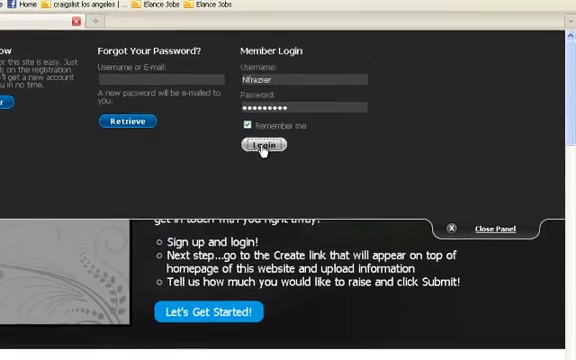
click(262, 148)
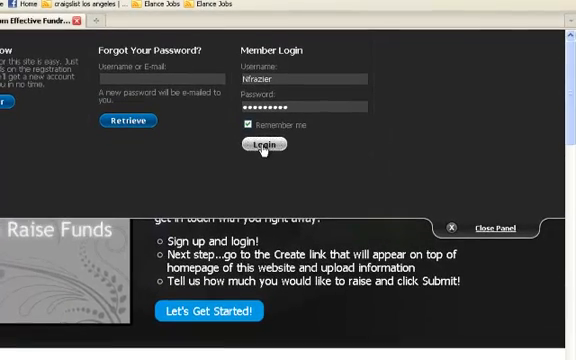
Complete sign-in, then scroll the Create form to the phone, goal date, image and video fields
click(263, 146)
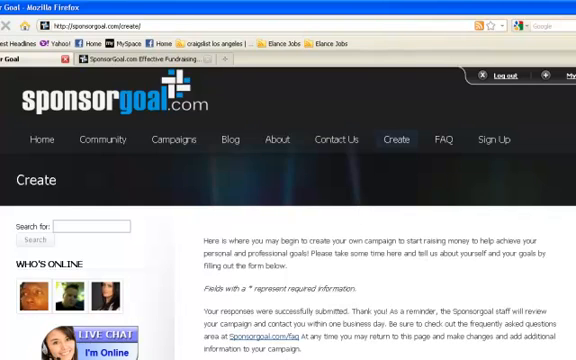
scroll(down, 3)
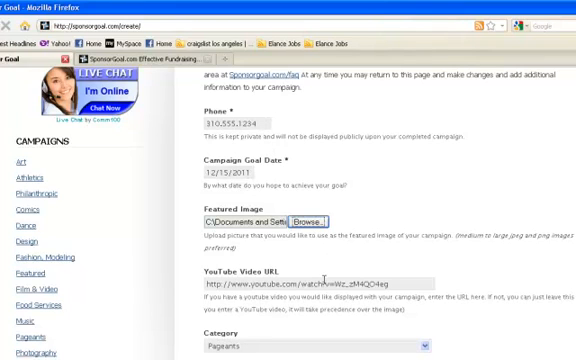
scroll(down, 3)
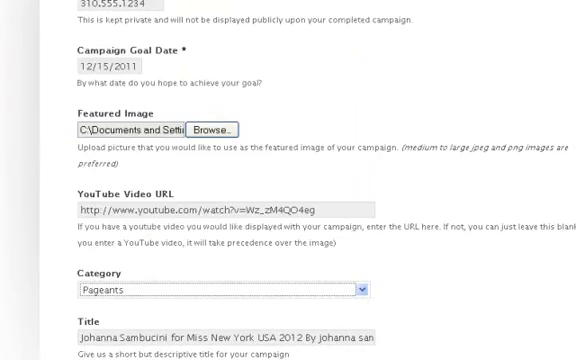
scroll(down, 3)
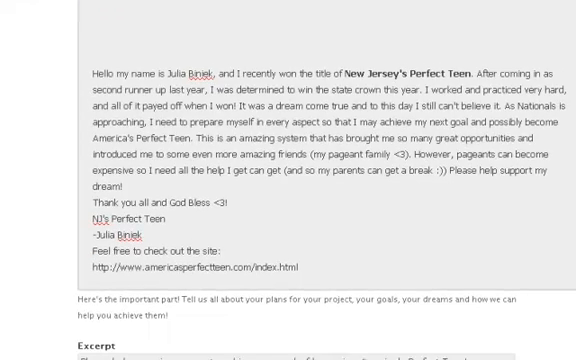
scroll(down, 3)
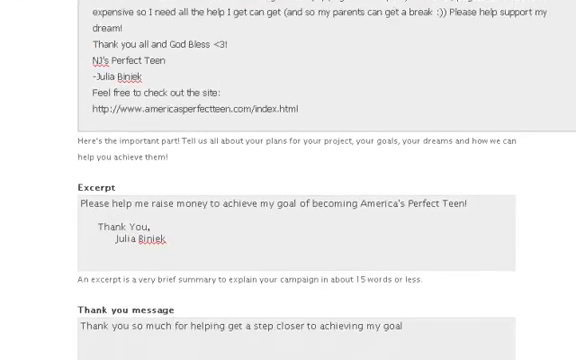
scroll(down, 3)
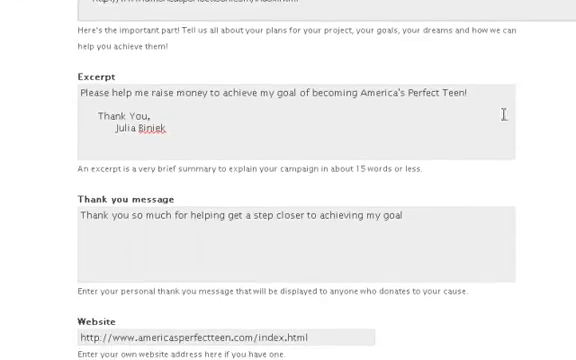
mouse_move(457, 226)
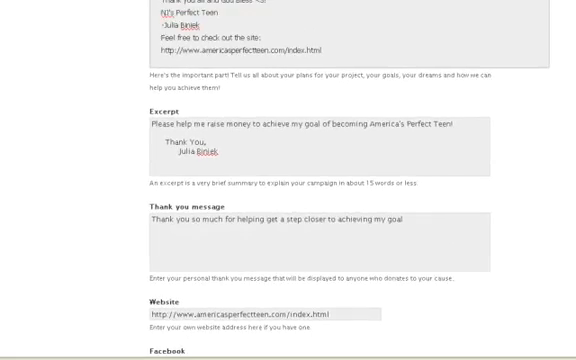
Scroll past the $500.00 goal and PayPal email and choose Pending Review status
scroll(down, 3)
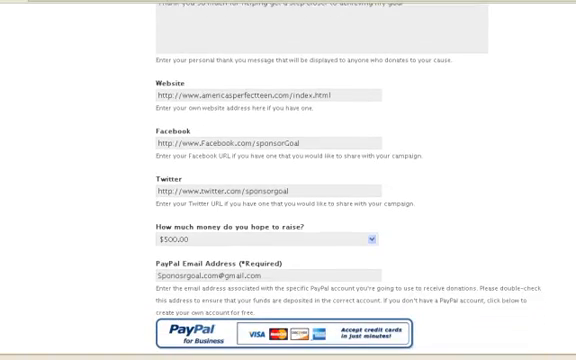
scroll(down, 3)
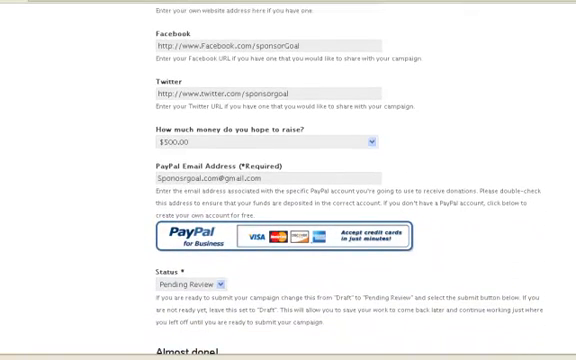
click(370, 142)
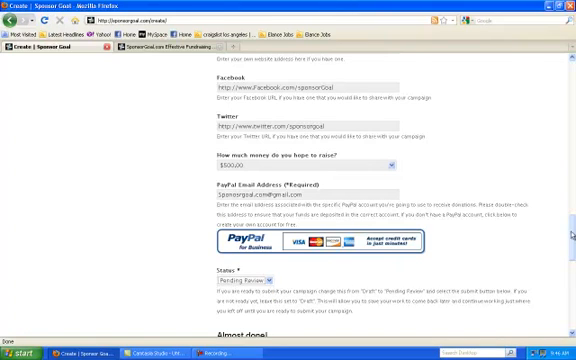
Scroll to 'Almost done!' and submit the campaign for review, confirming it
scroll(down, 3)
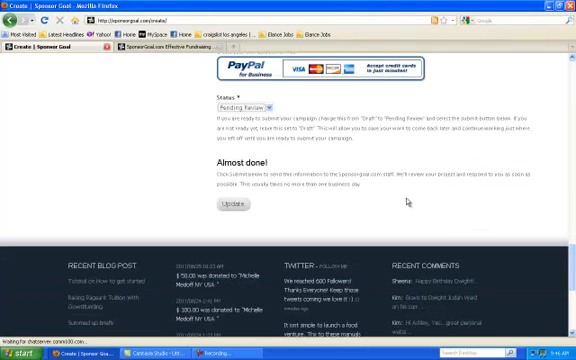
click(230, 205)
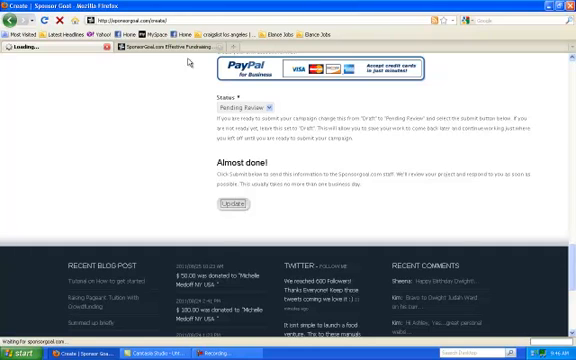
click(227, 207)
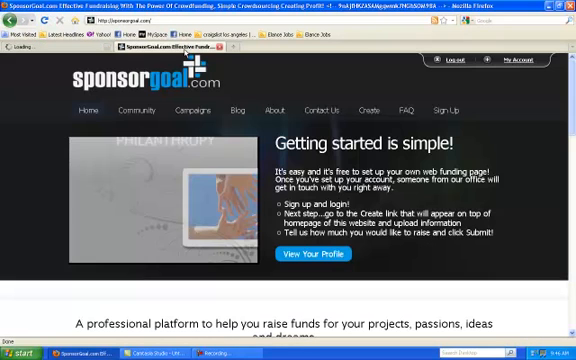